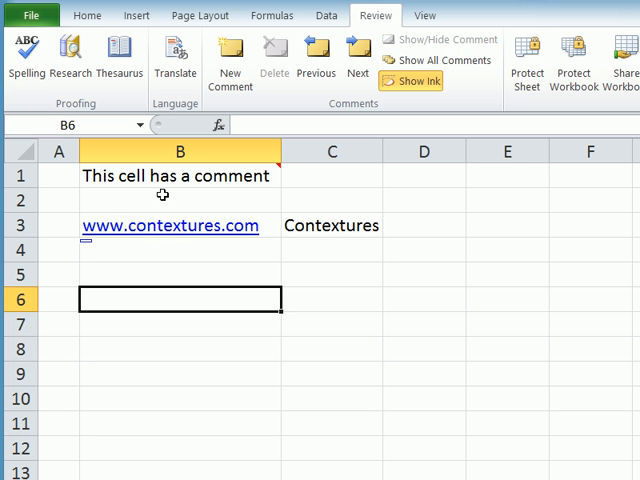
pyautogui.moveTo(160, 184)
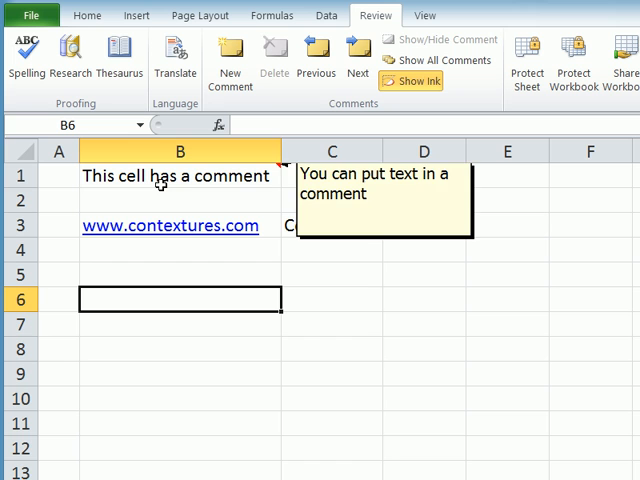
pyautogui.moveTo(236, 178)
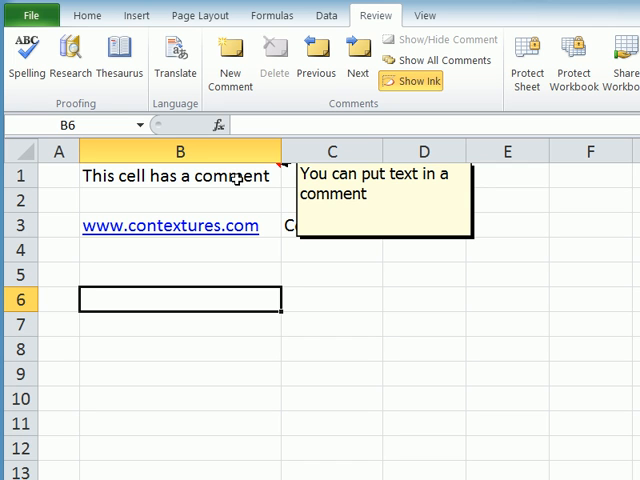
# - Insert a new comment on the Contextures cell C3
pyautogui.click(332, 224)
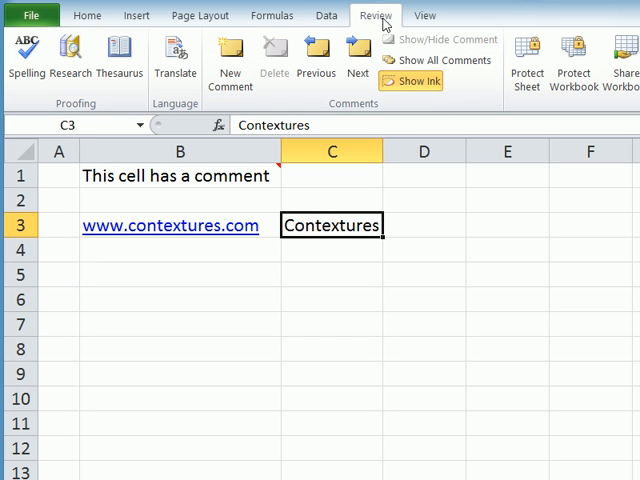
pyautogui.click(230, 60)
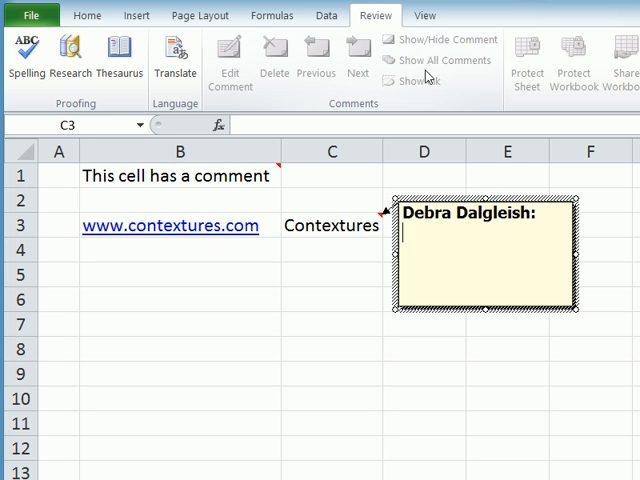
pyautogui.moveTo(604, 70)
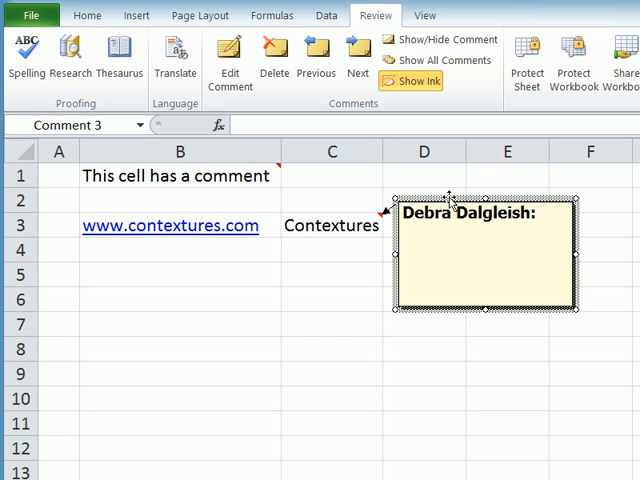
pyautogui.moveTo(400, 116)
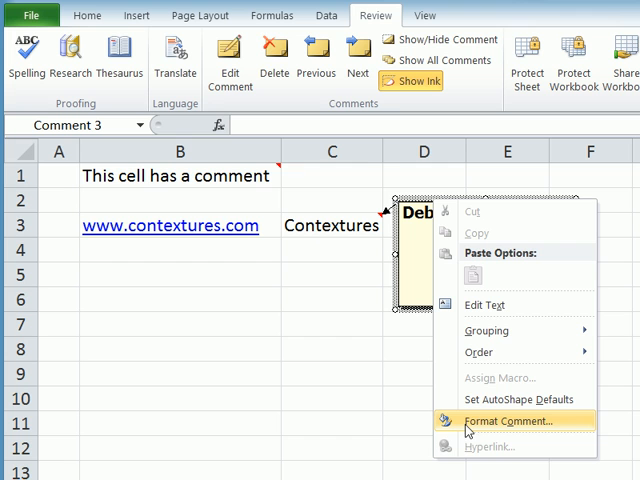
# - Reach the Fill Effects picture options from the C3 comment's Format Comment settings
pyautogui.click(510, 420)
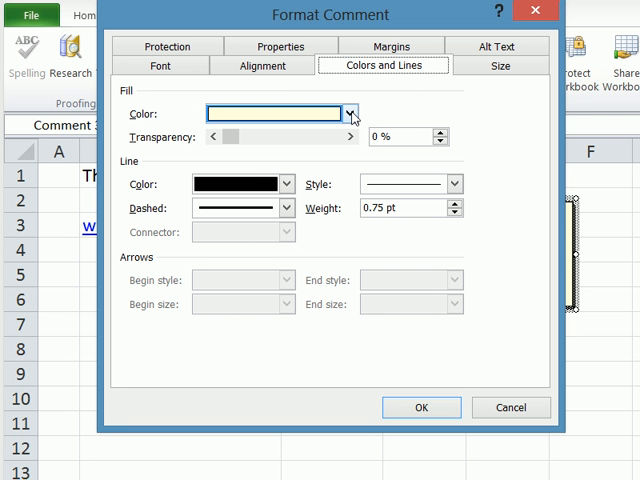
pyautogui.click(348, 112)
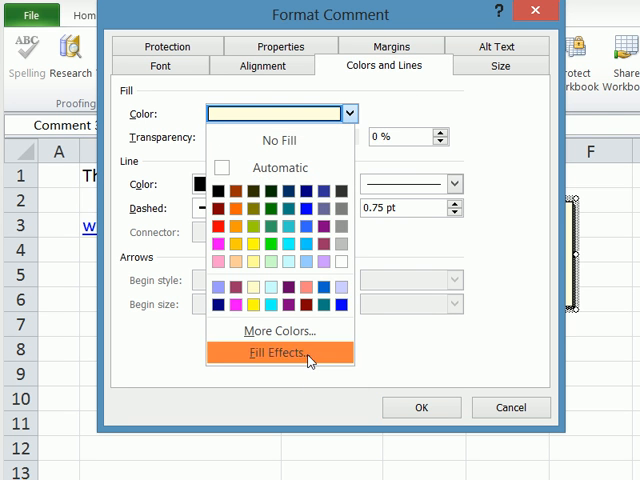
pyautogui.click(280, 352)
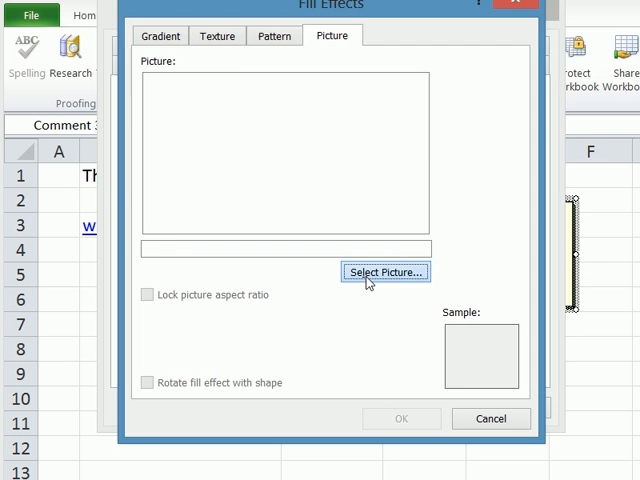
# - Fill the comment with ContexturesLogo72.png, aspect ratio locked, and apply the formatting
pyautogui.click(384, 272)
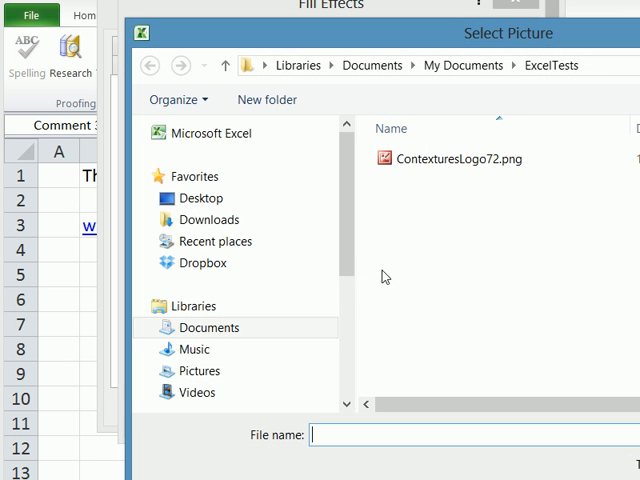
pyautogui.click(456, 160)
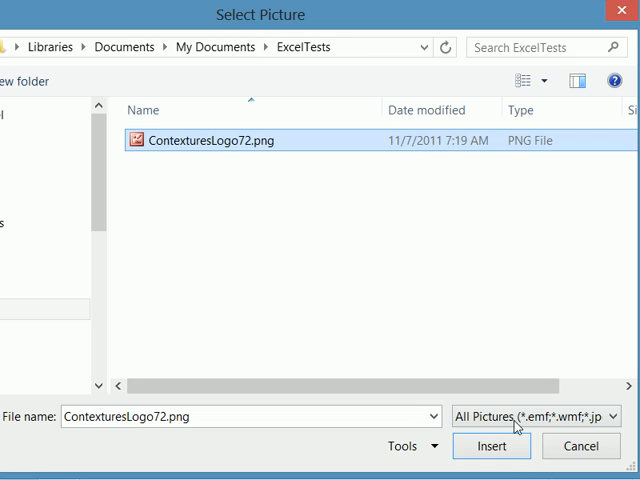
pyautogui.click(492, 446)
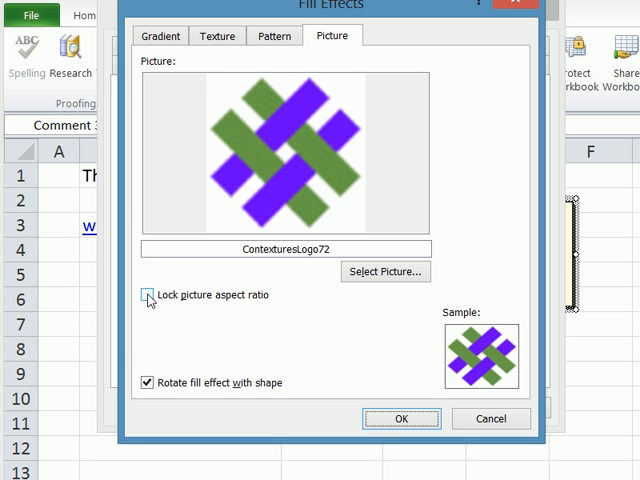
pyautogui.click(148, 294)
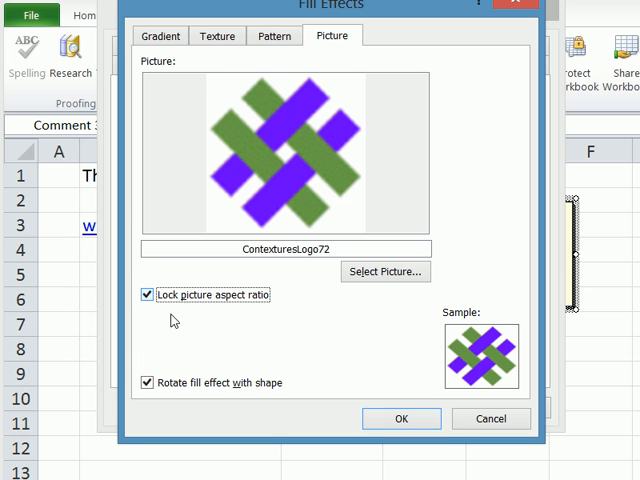
pyautogui.click(400, 418)
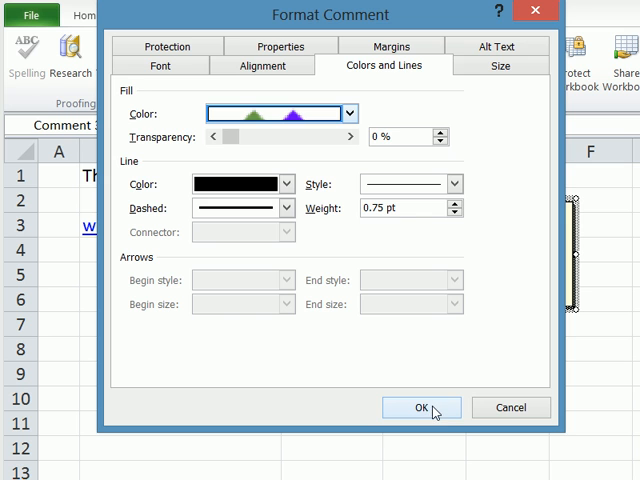
pyautogui.click(420, 408)
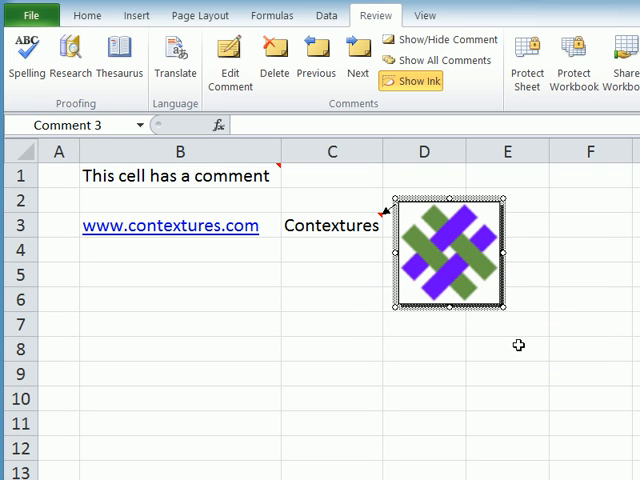
pyautogui.moveTo(244, 332)
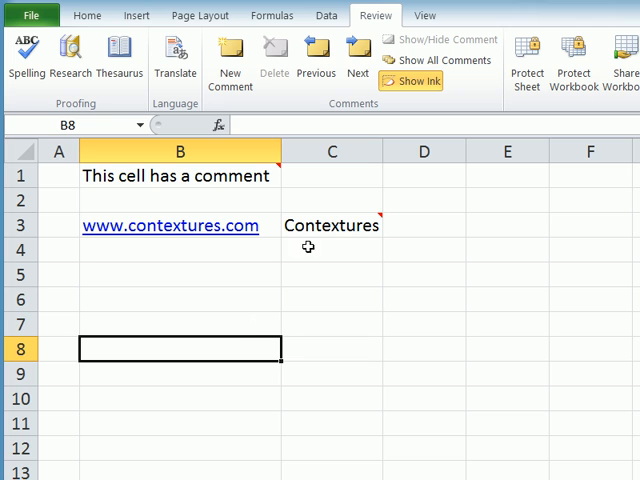
pyautogui.moveTo(330, 230)
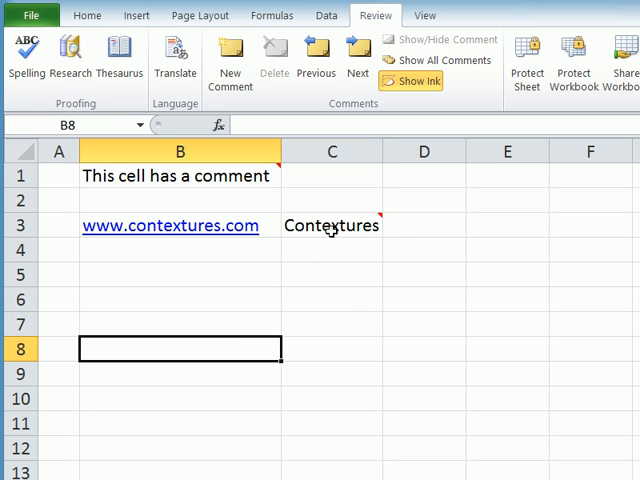